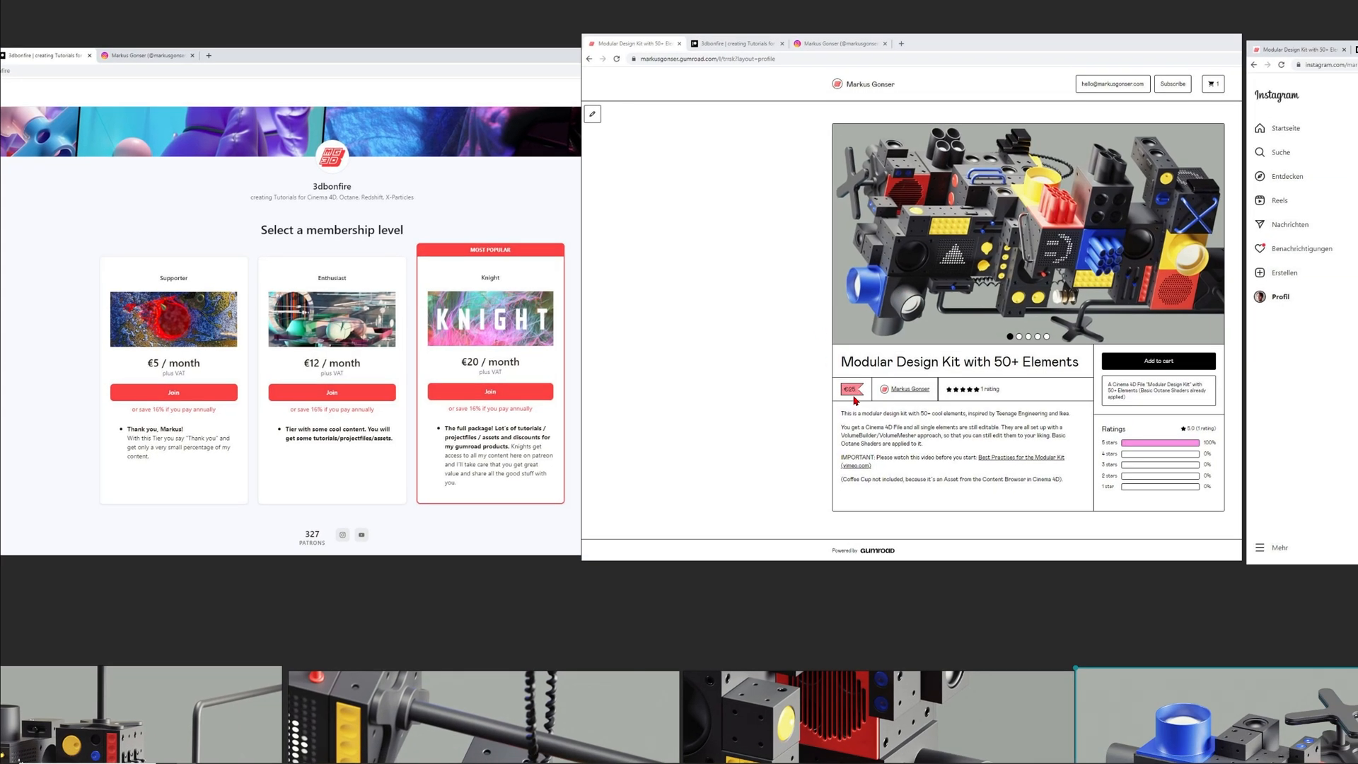
mouse_move(753, 373)
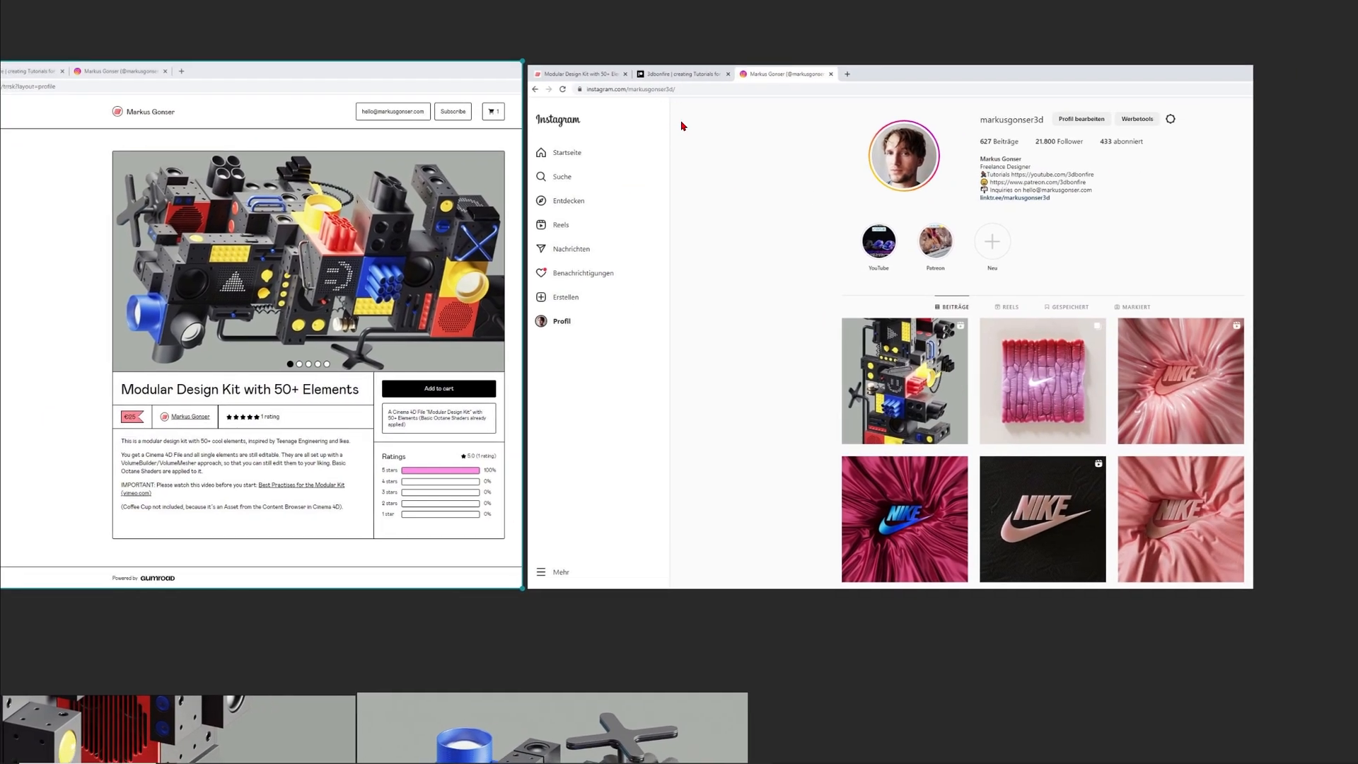
mouse_move(840, 410)
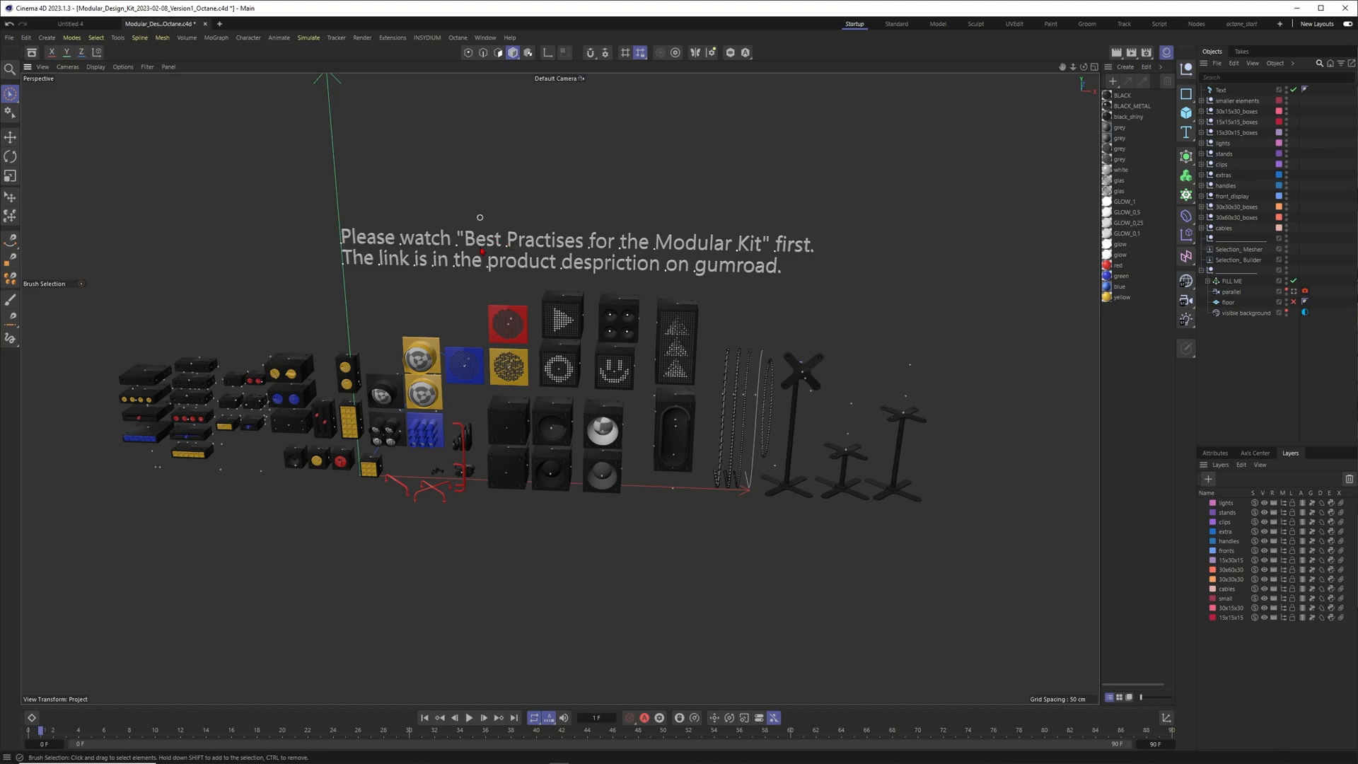
mouse_move(615, 252)
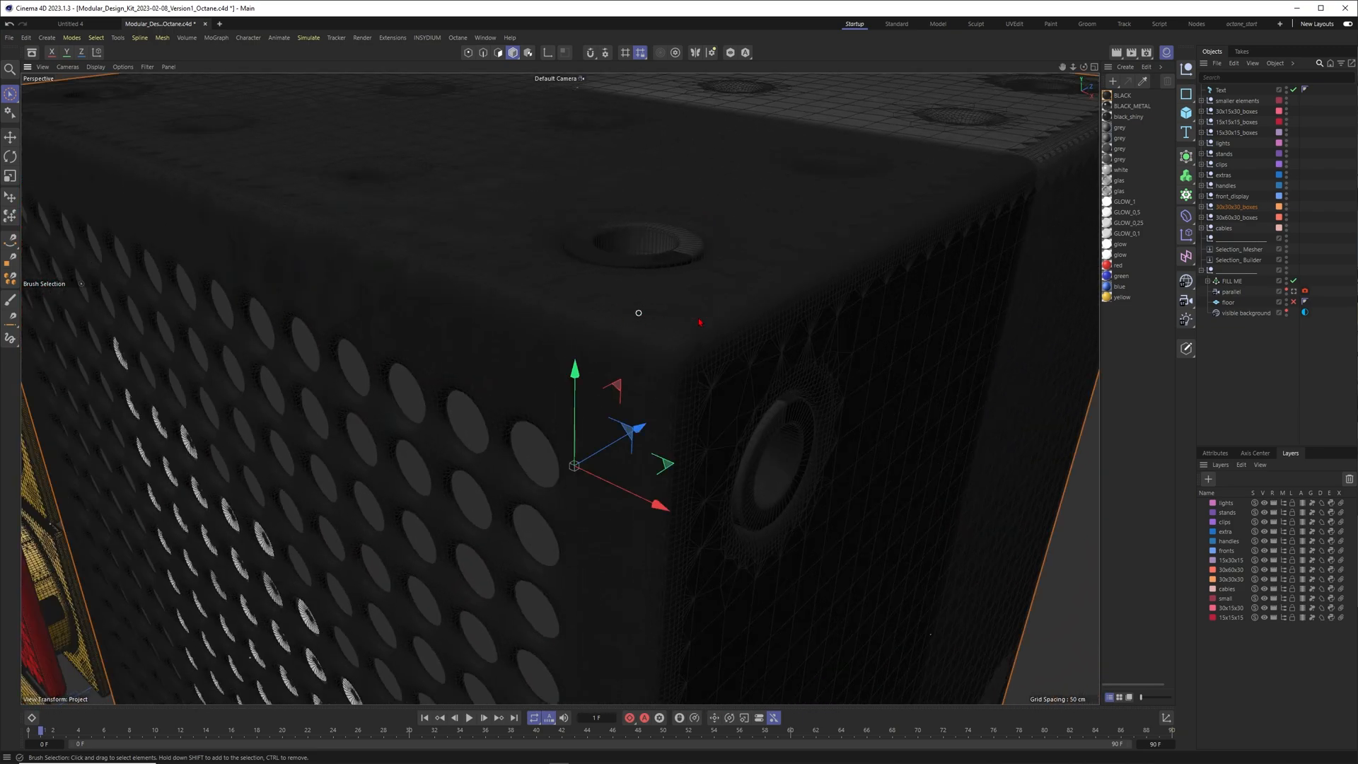
Step: Expand the speaker box in the Object Manager and show its Volume Builder's subtracted child shapes
left_click(1200, 207)
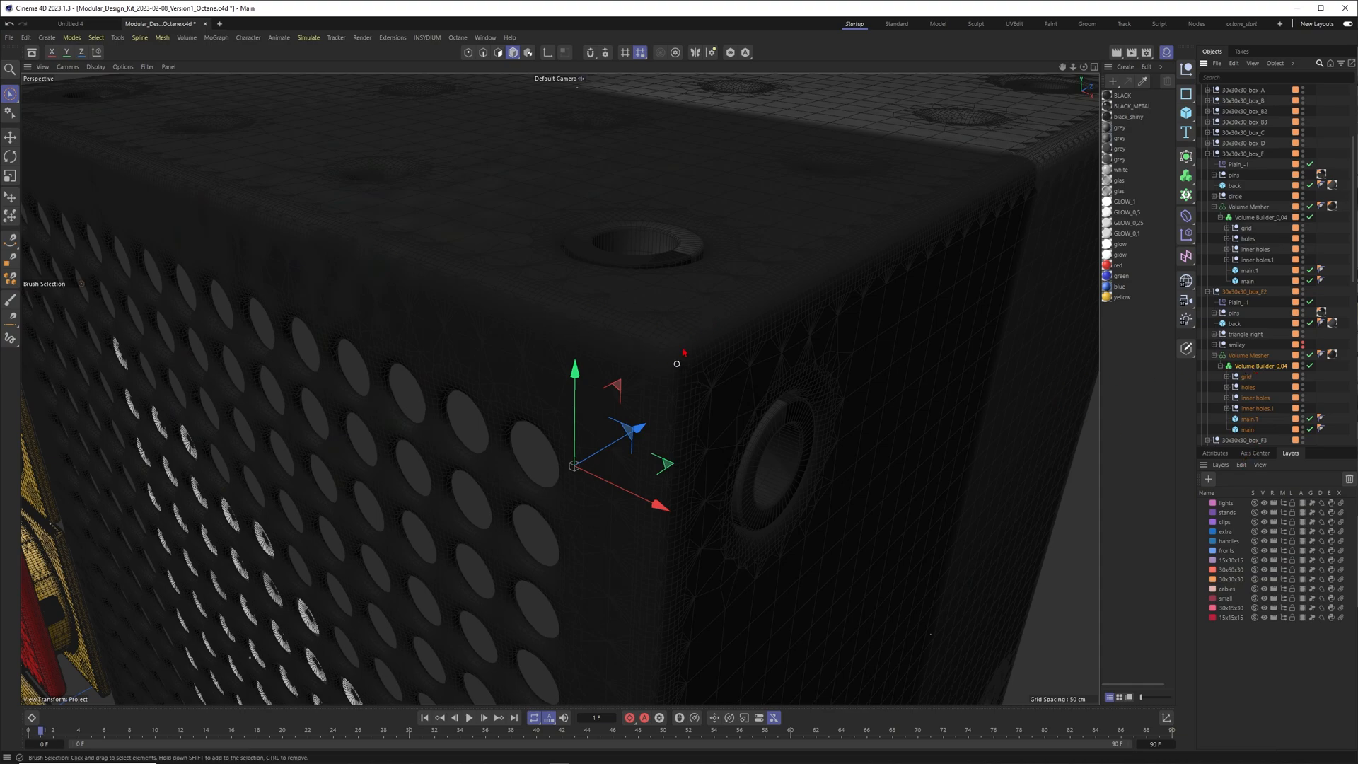
left_click(1263, 365)
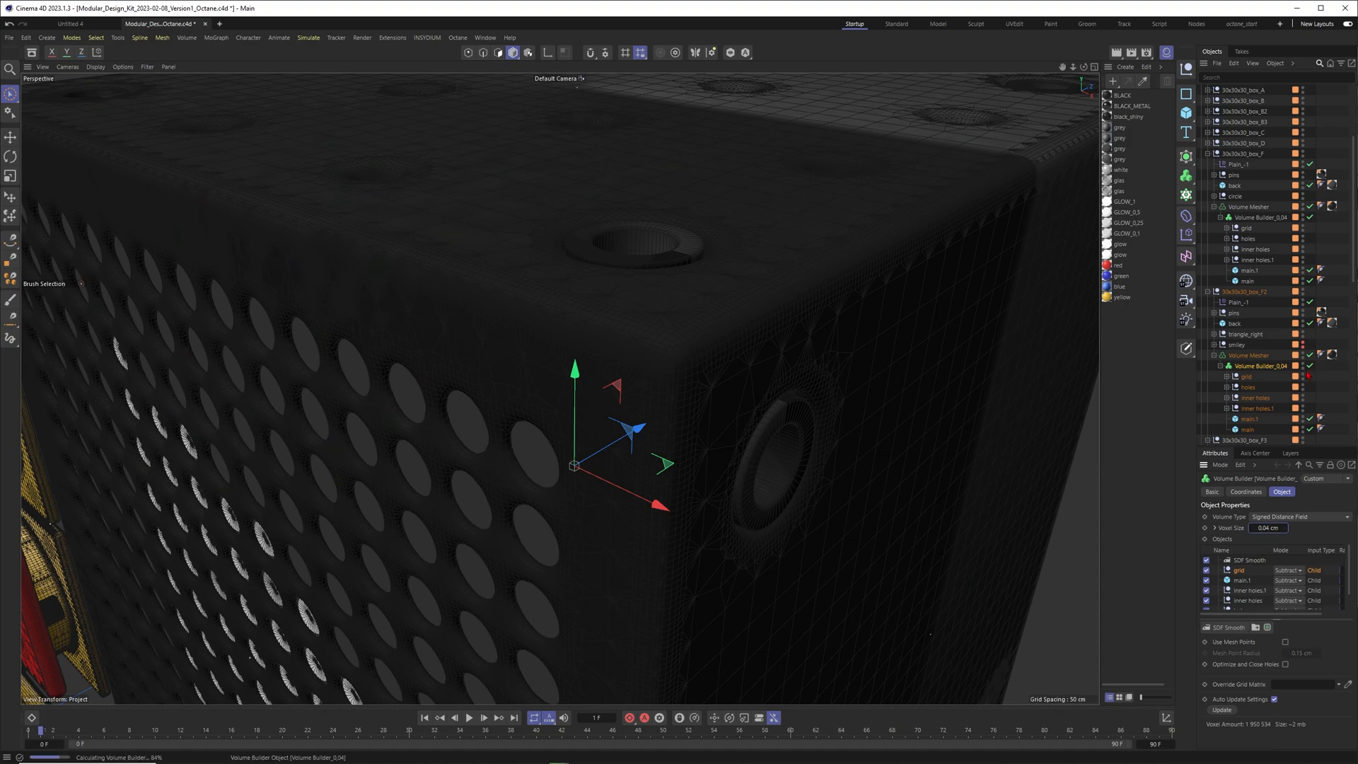
left_click(124, 66)
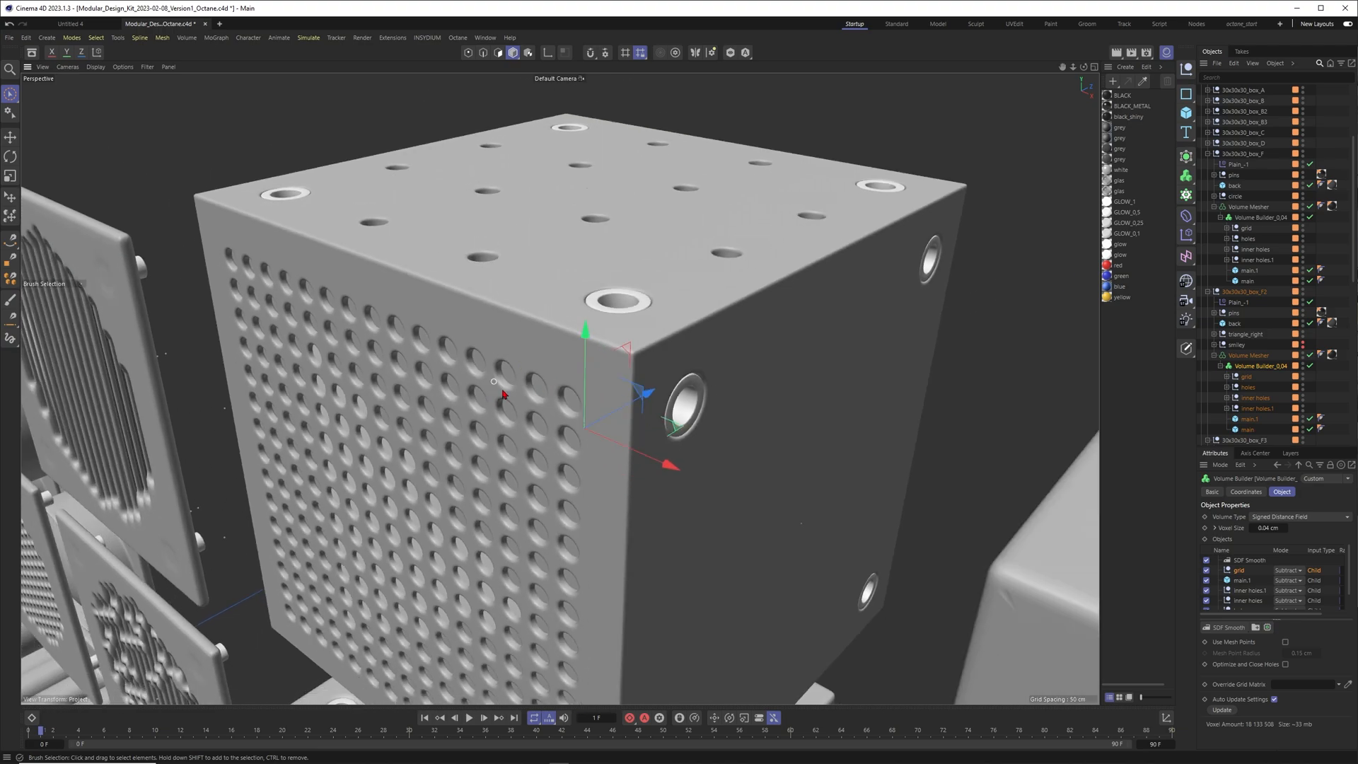
mouse_move(501, 300)
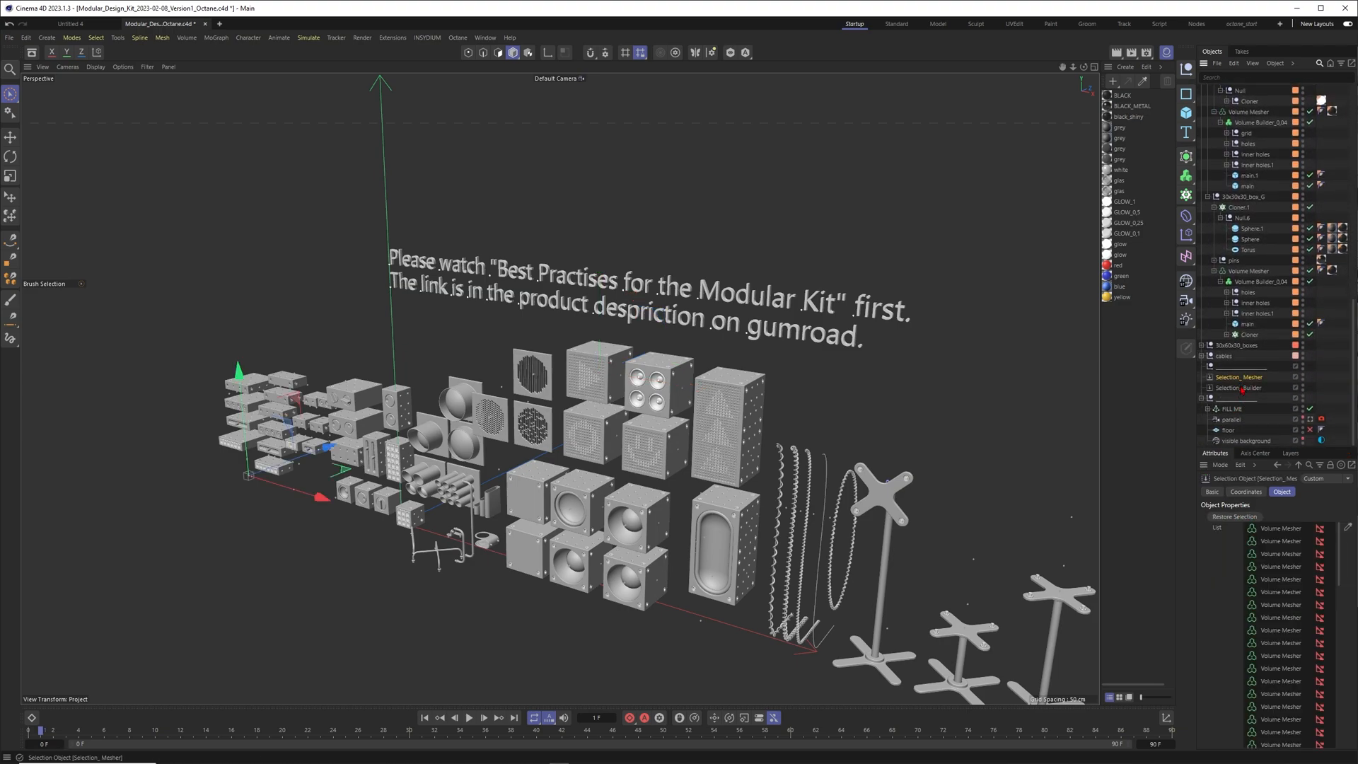
left_click(1238, 387)
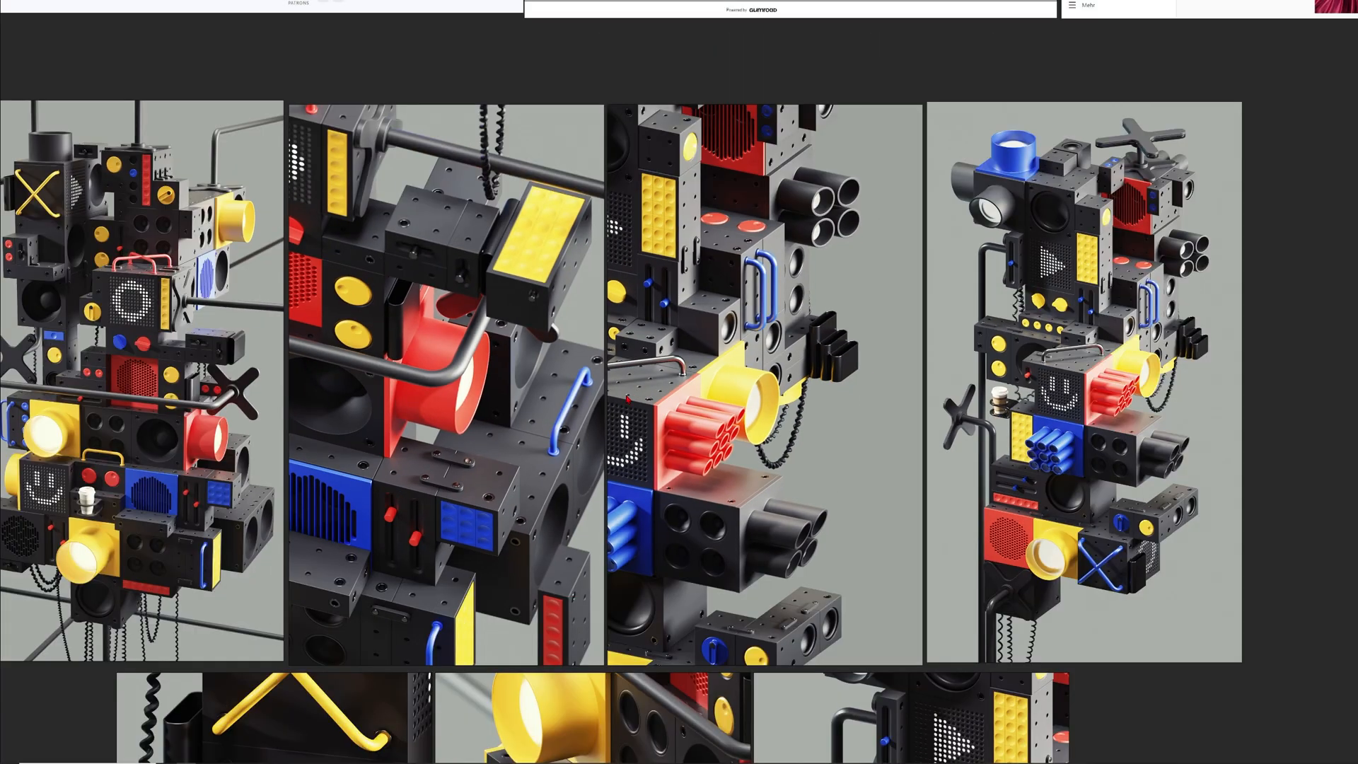
mouse_move(662, 388)
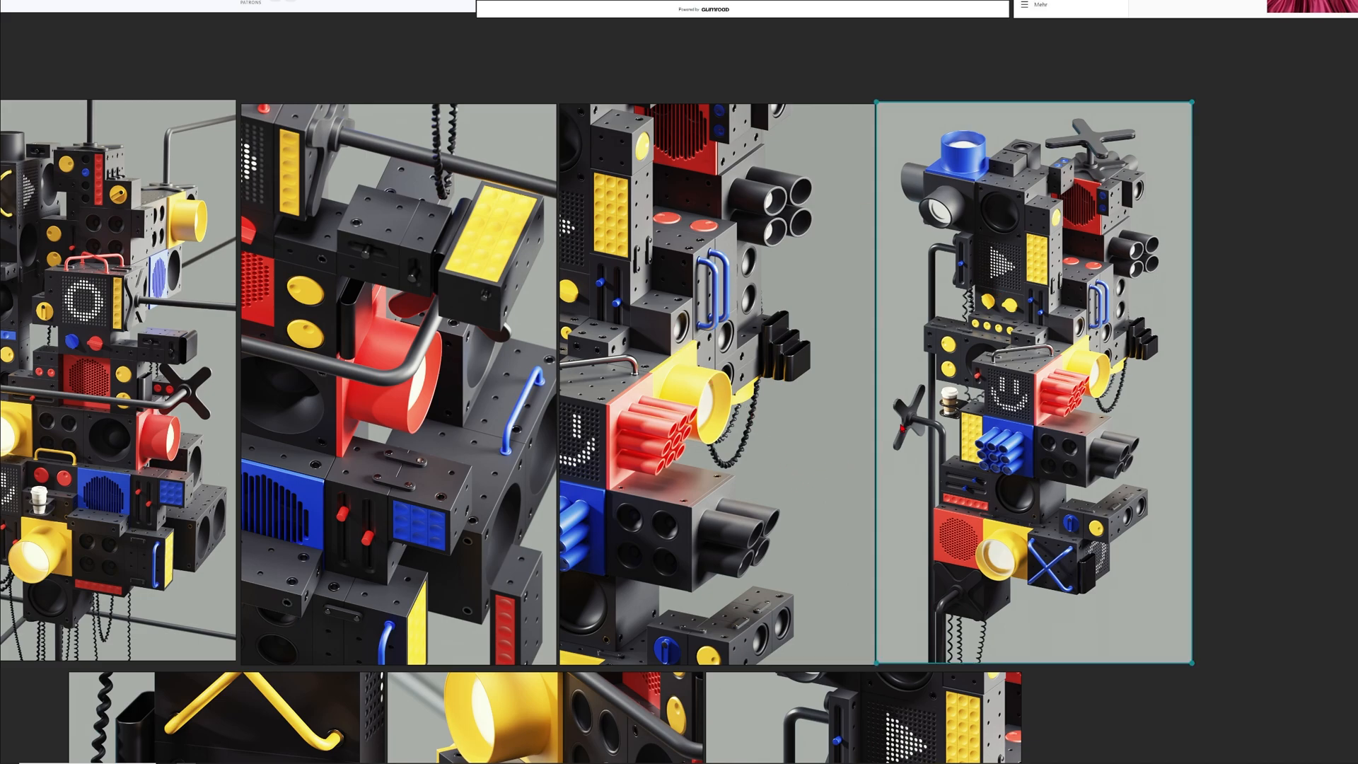
mouse_move(1213, 220)
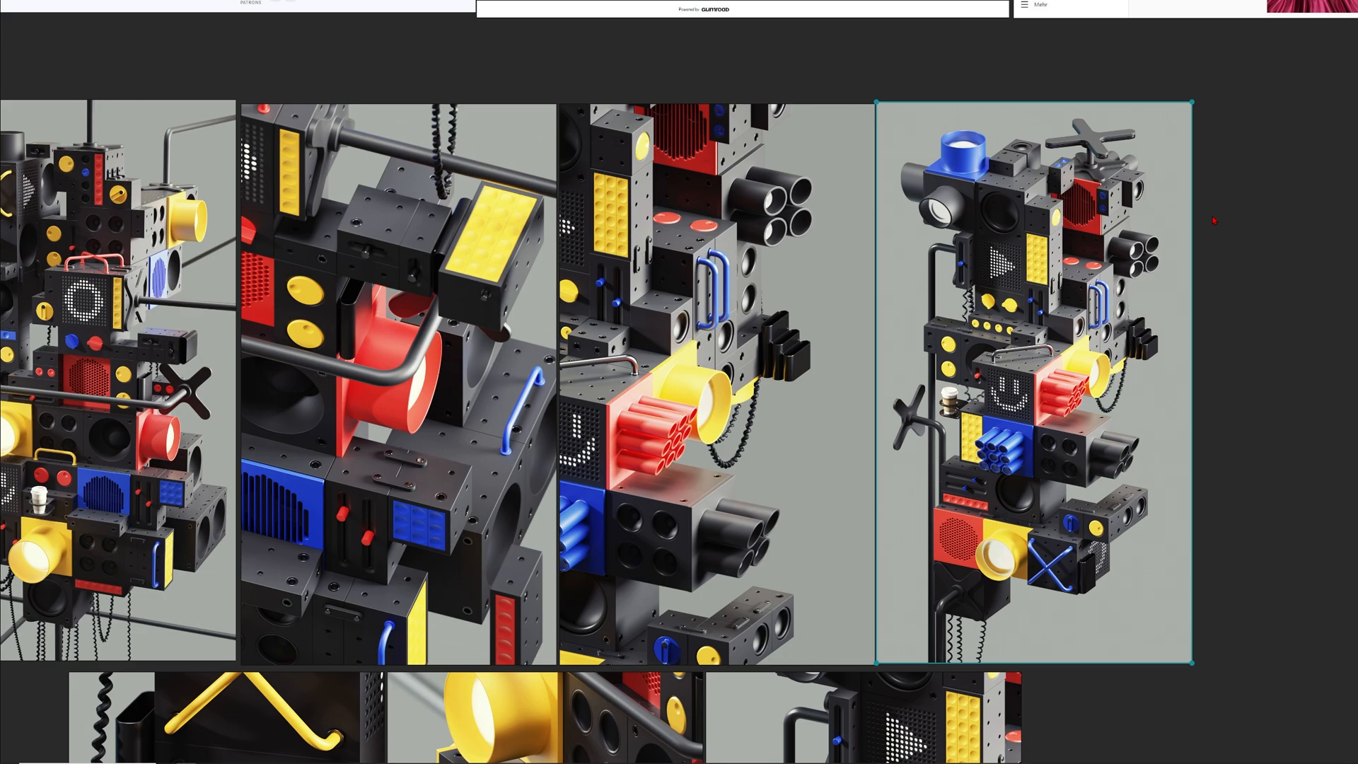